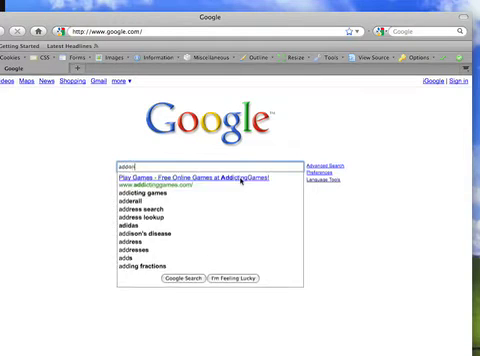
- Run the Google search that leads to the Firefox add-ons site
{"action": "left_click", "coordinate": [176, 276]}
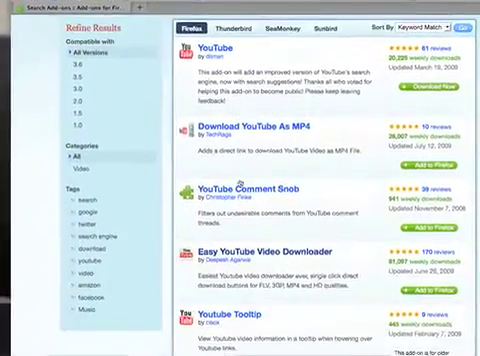
- Install Easy YouTube Video Downloader 1.6 from its Mozilla Add-ons page
{"action": "scroll", "scroll_direction": "down", "scroll_amount": 3}
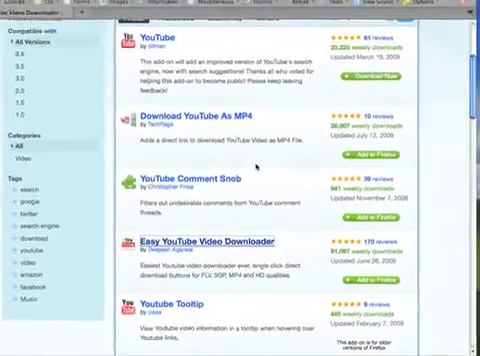
{"action": "left_click", "coordinate": [196, 242]}
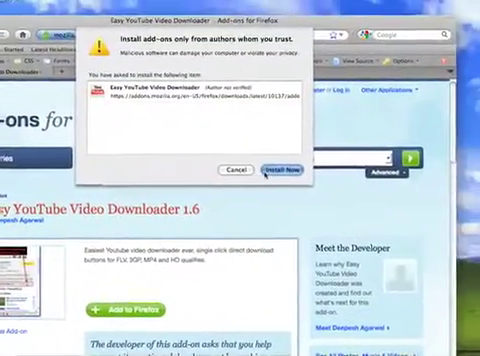
{"action": "left_click", "coordinate": [232, 170]}
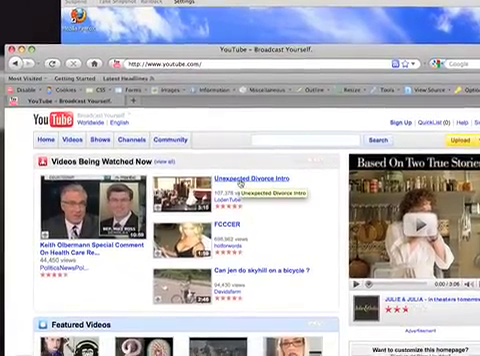
- Play the Unexpected Divorce Intro video on YouTube
{"action": "left_click", "coordinate": [256, 176]}
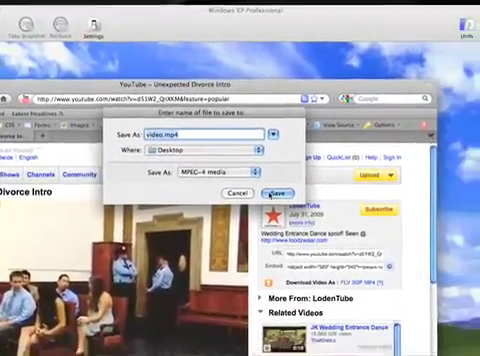
- Save the video to the Desktop as video.mp4 (MPEG-4)
{"action": "left_click", "coordinate": [272, 194]}
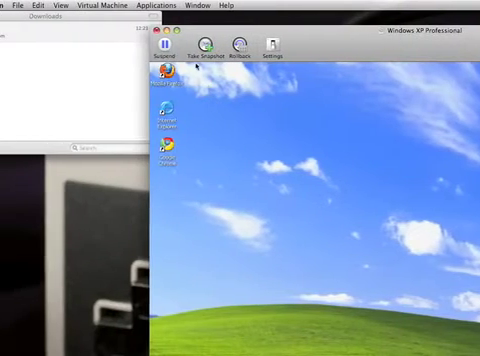
- Quit VMware Fusion and power off the Windows XP virtual machine
{"action": "left_click", "coordinate": [44, 6]}
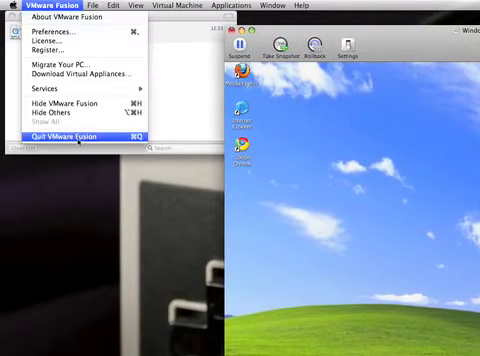
{"action": "left_click", "coordinate": [52, 140]}
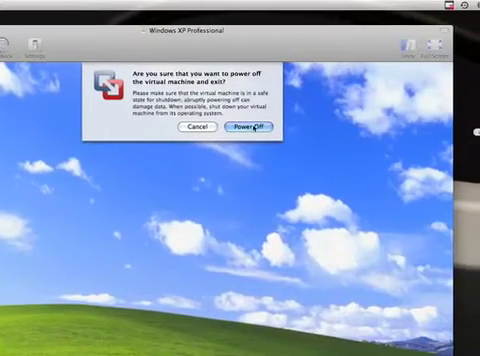
{"action": "left_click", "coordinate": [250, 132]}
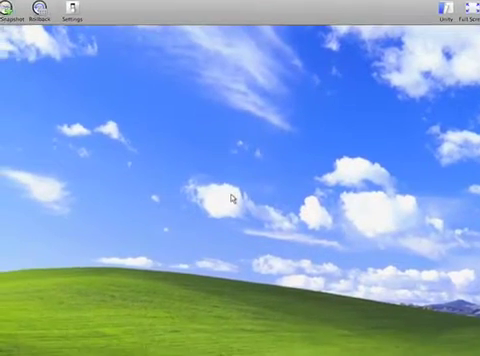